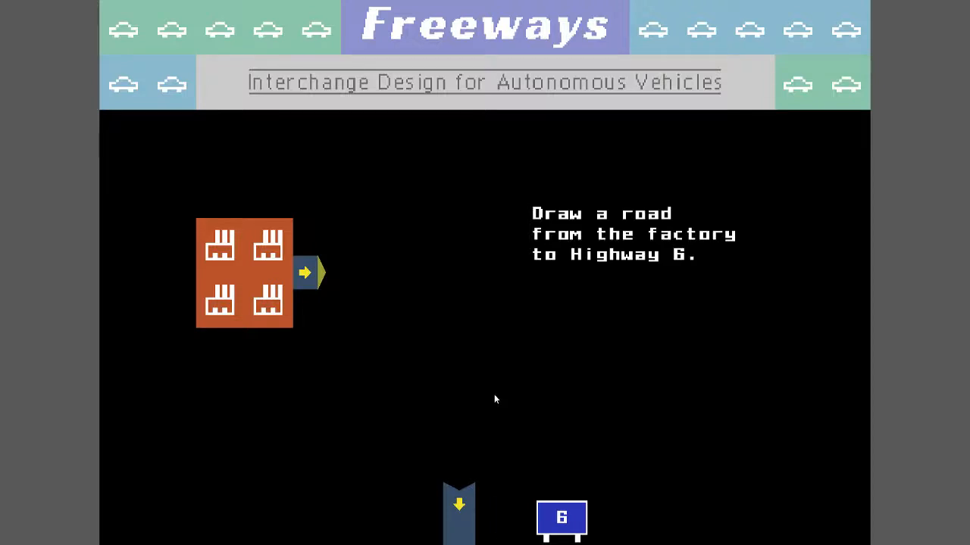
mouse_move(633, 426)
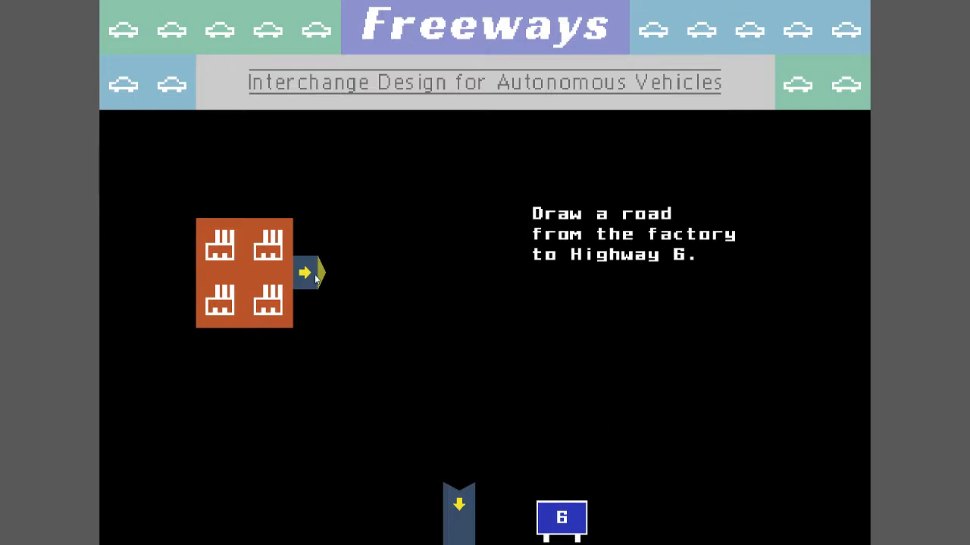
Draw a road from the factory exit down to the Highway 6 entrance
left_click_drag(305, 272, 451, 383)
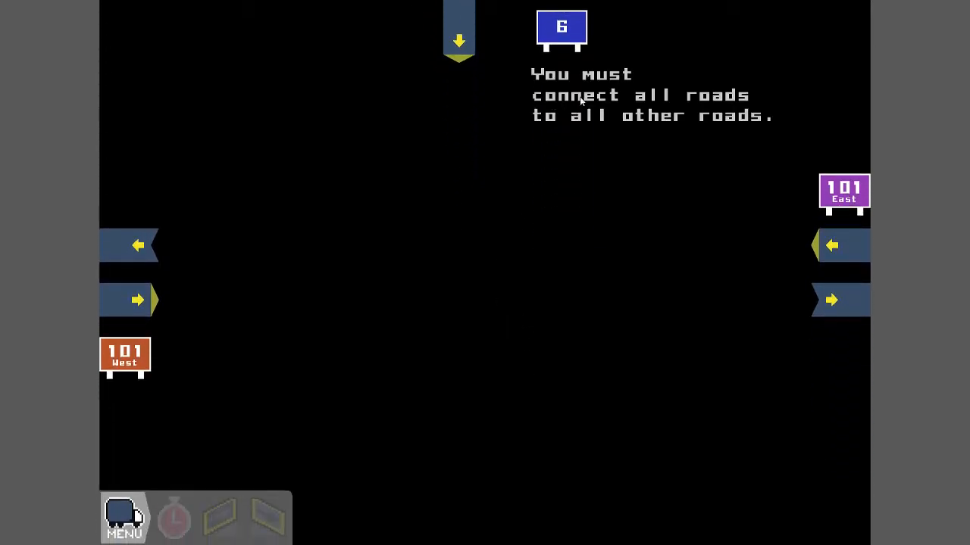
mouse_move(458, 259)
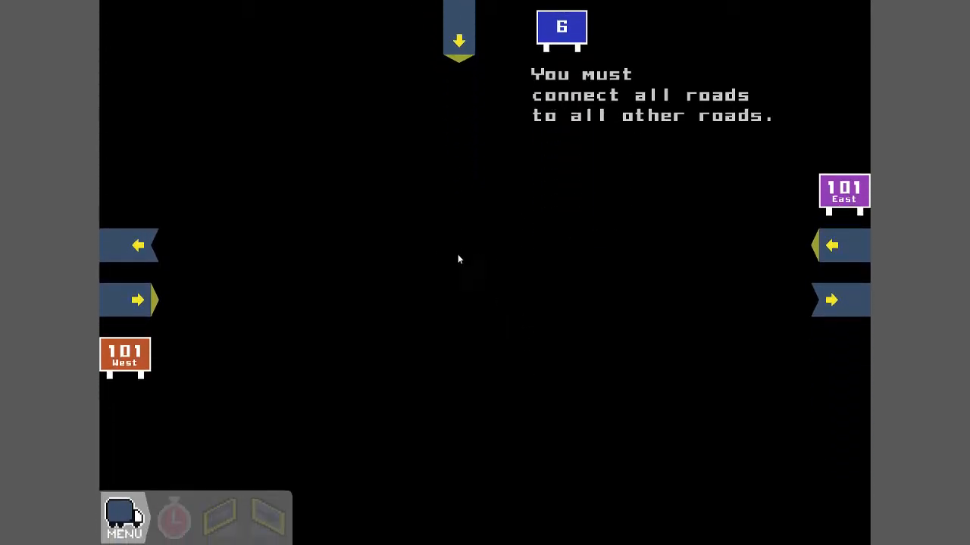
mouse_move(529, 211)
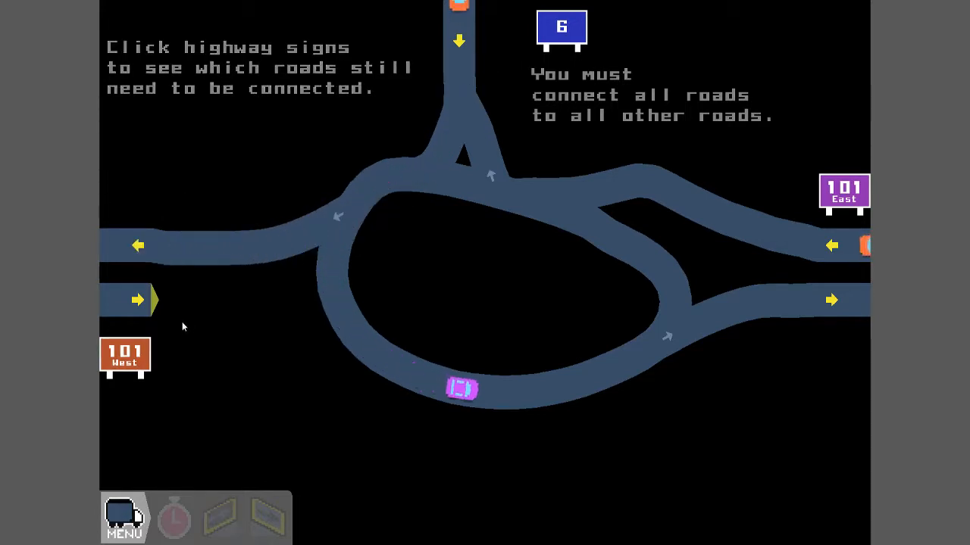
Confirm the completed Highway 6 loop interchange and move on to the Route 17 level
left_click(125, 299)
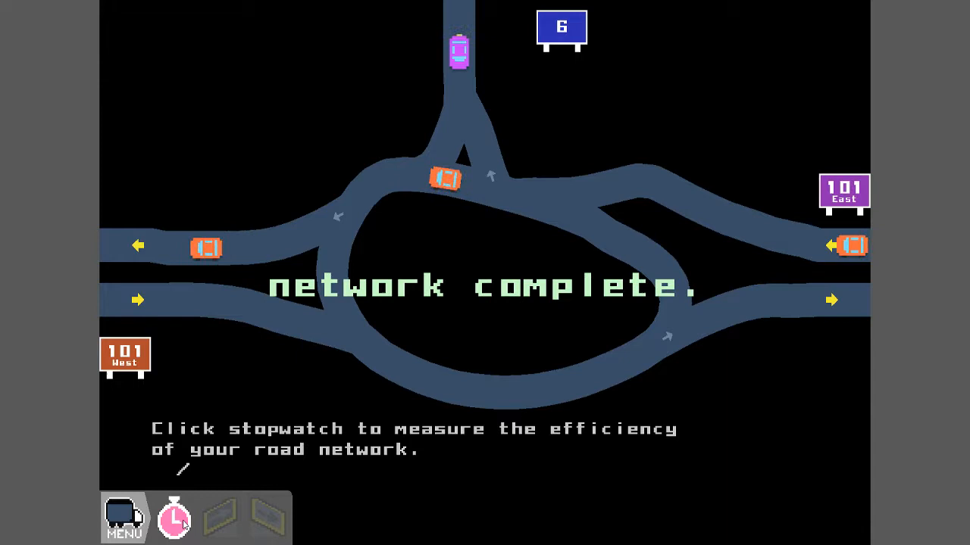
left_click(173, 517)
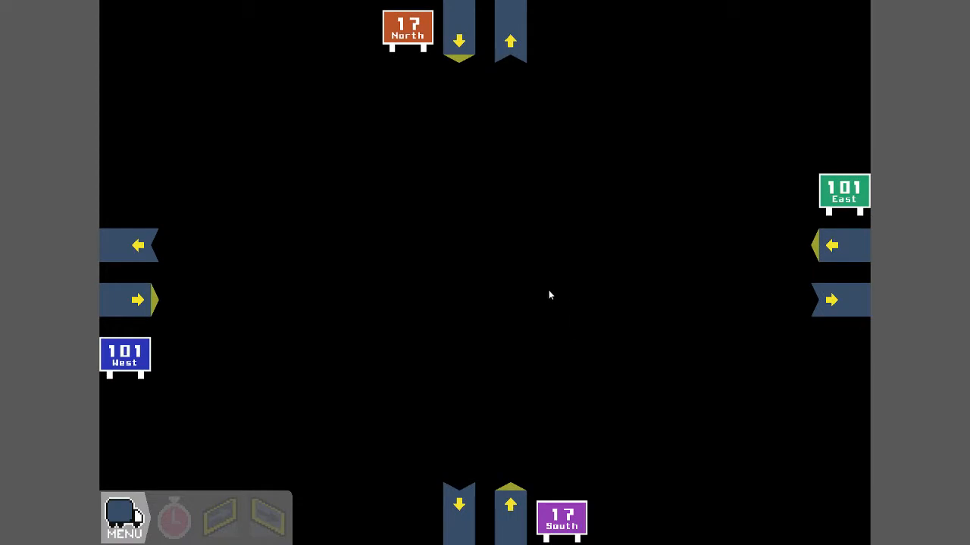
mouse_move(618, 233)
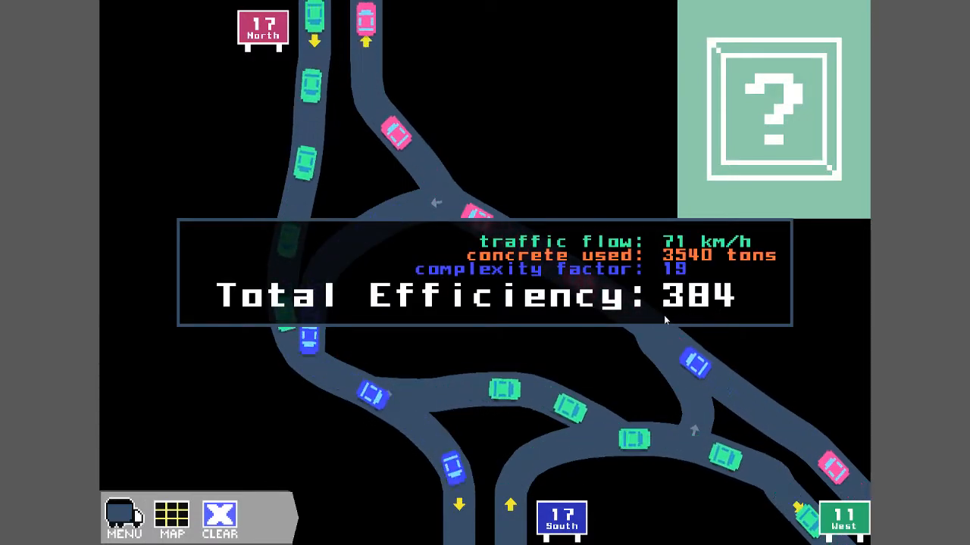
mouse_move(341, 451)
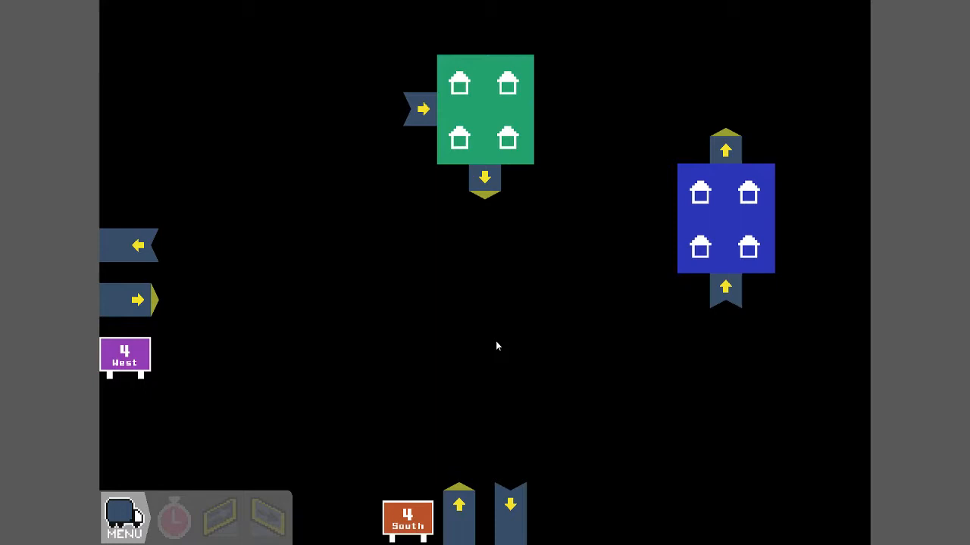
mouse_move(563, 278)
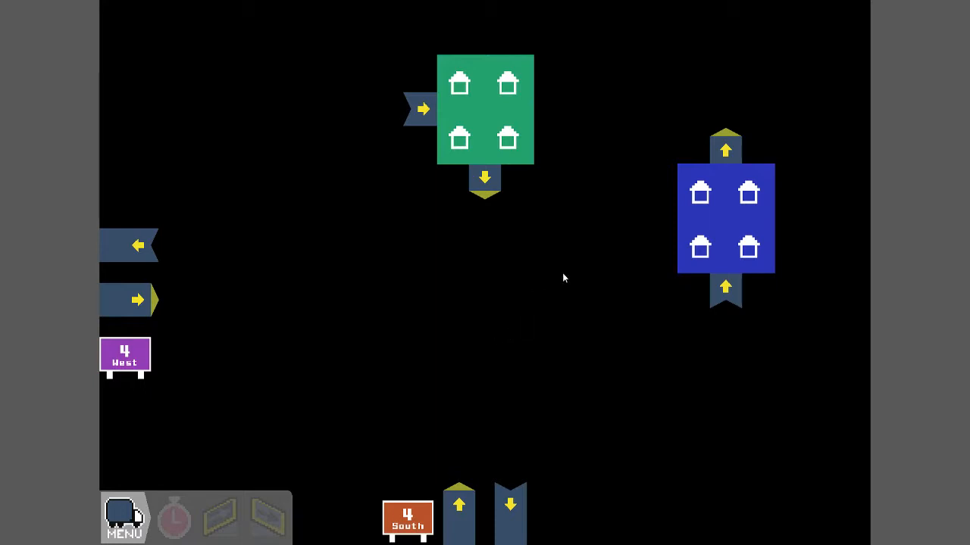
mouse_move(606, 263)
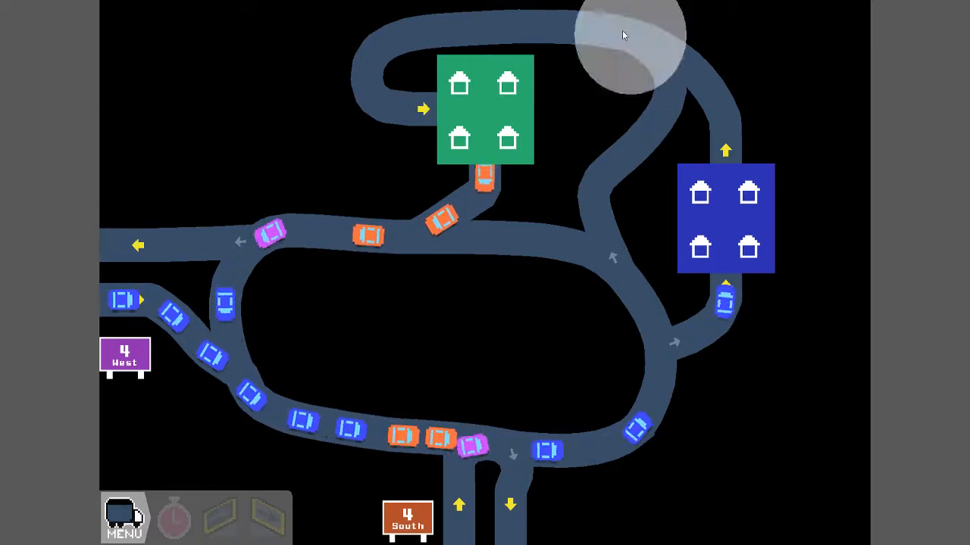
Advance from the housing-block Highway 4 level to the Highway 20 and 4 level
left_click(125, 356)
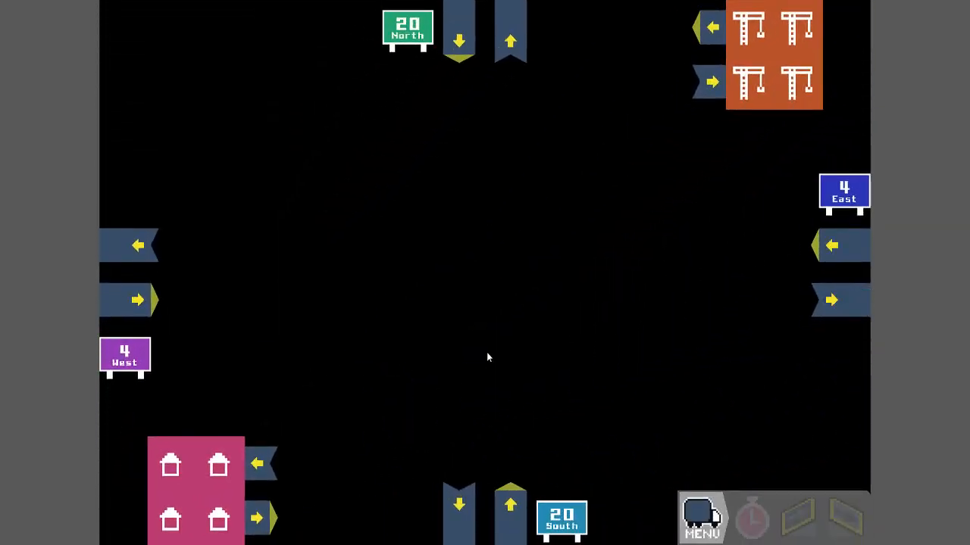
mouse_move(616, 262)
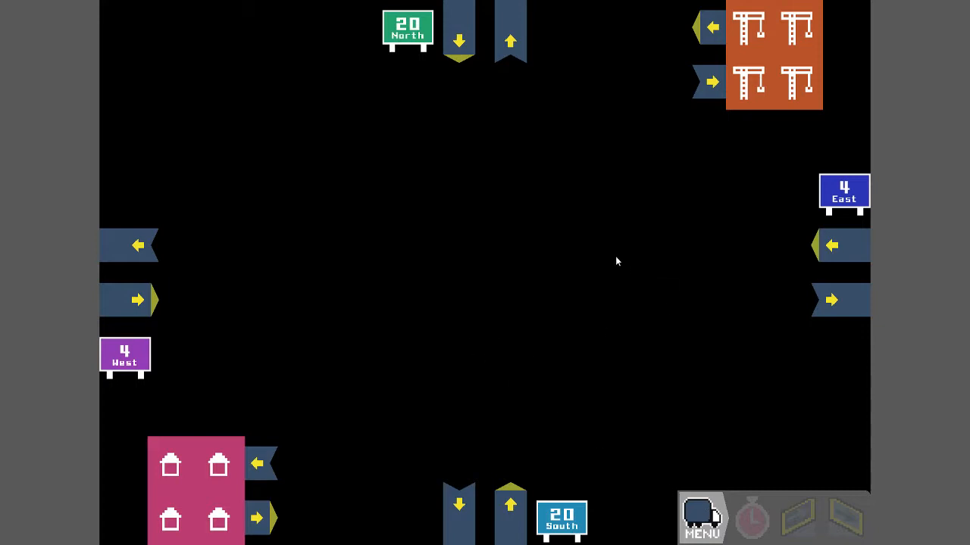
mouse_move(579, 213)
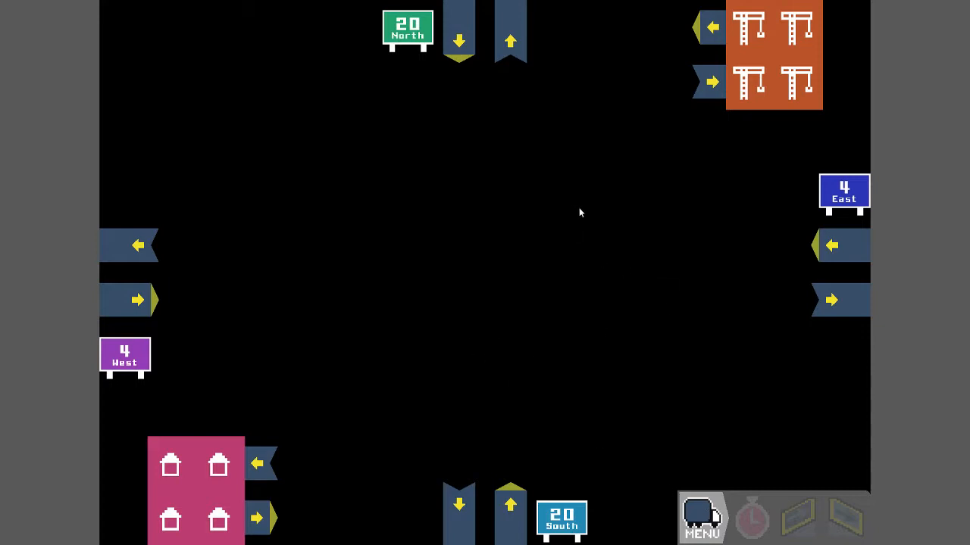
mouse_move(604, 209)
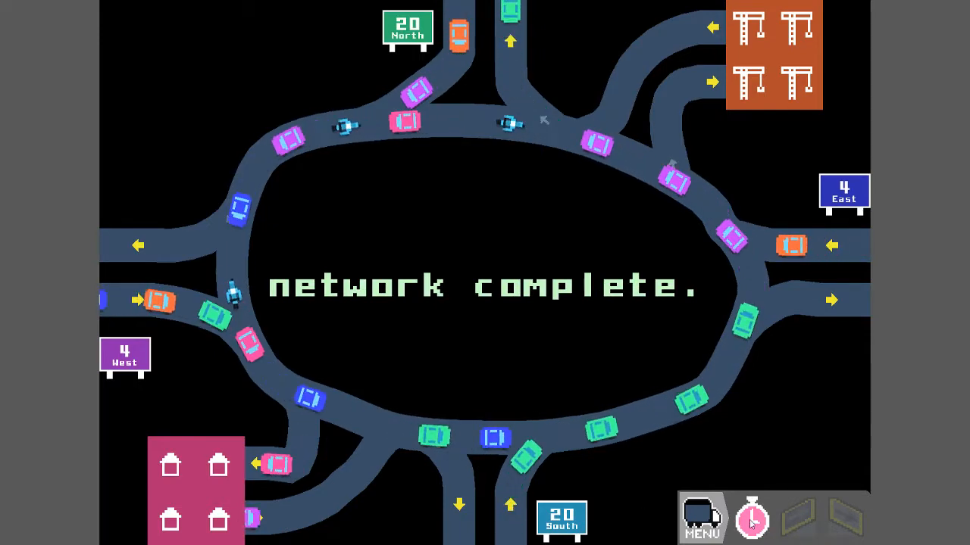
Dismiss the 'network complete' notice and leave the solved ring-road level via MAP
left_click(751, 517)
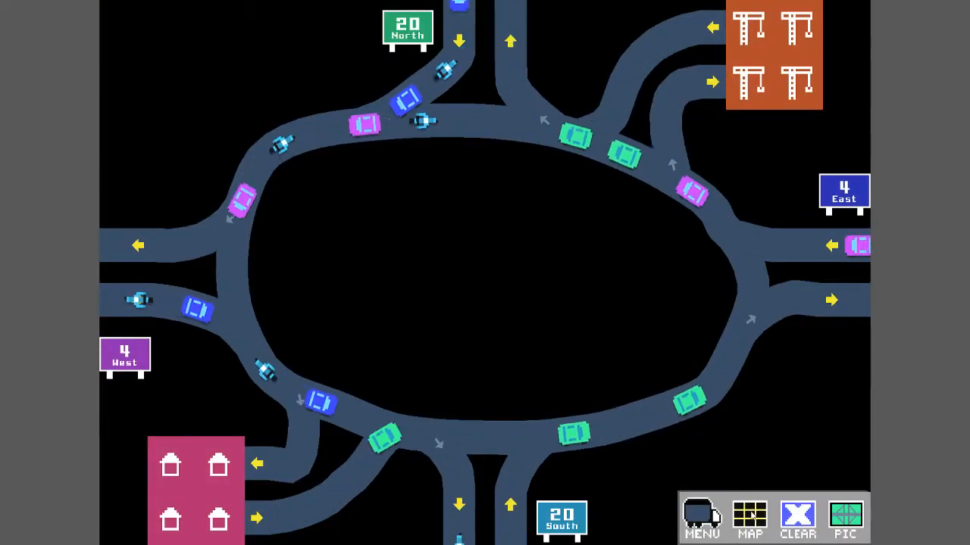
left_click(748, 519)
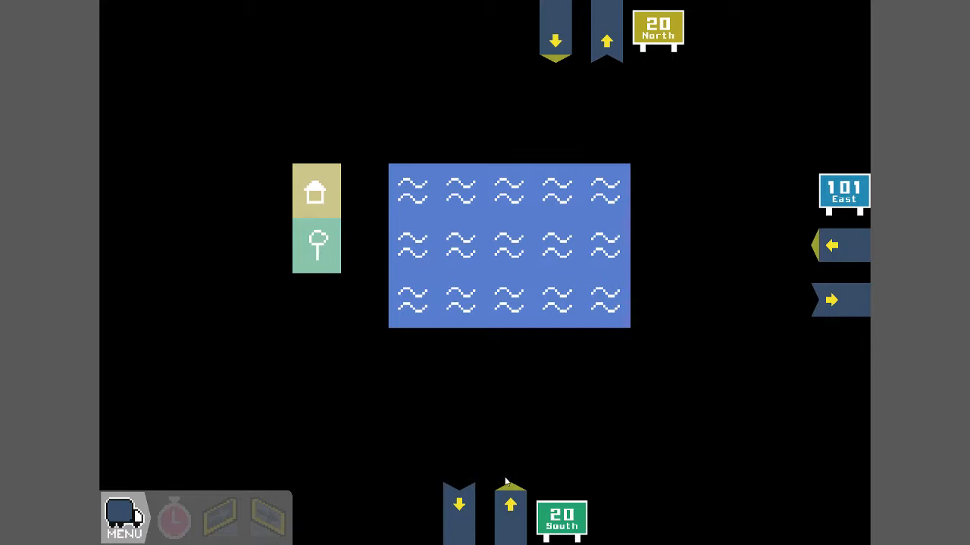
mouse_move(563, 80)
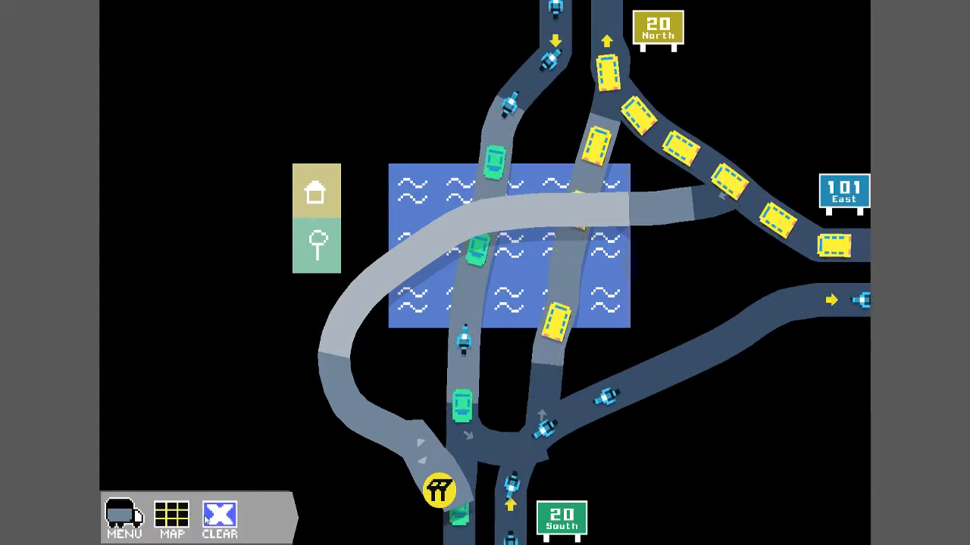
Use the lake level's bottom toolbar control after bridging the 20 and 101 exits
left_click(219, 519)
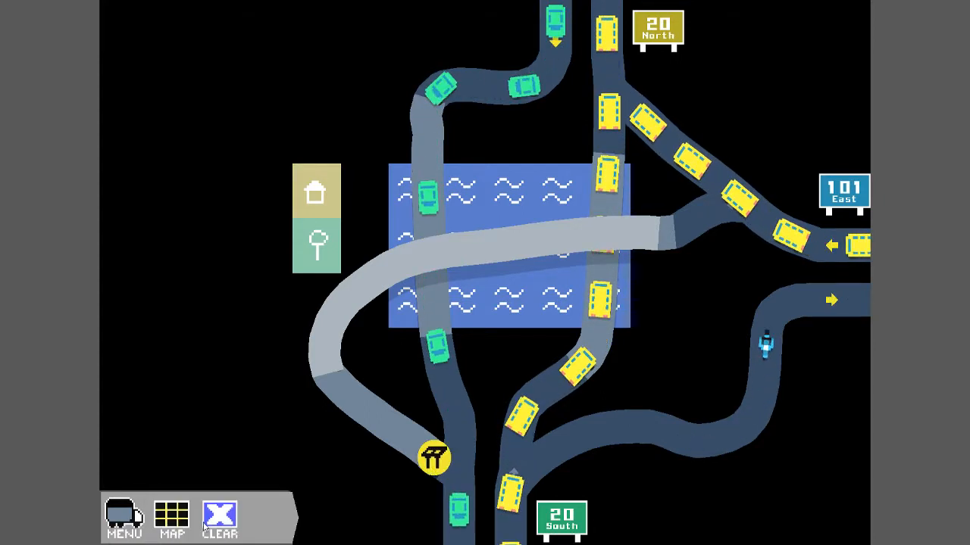
Use the lake level's bottom toolbar control again, leaving the curving 101 East bridge removed
left_click(220, 519)
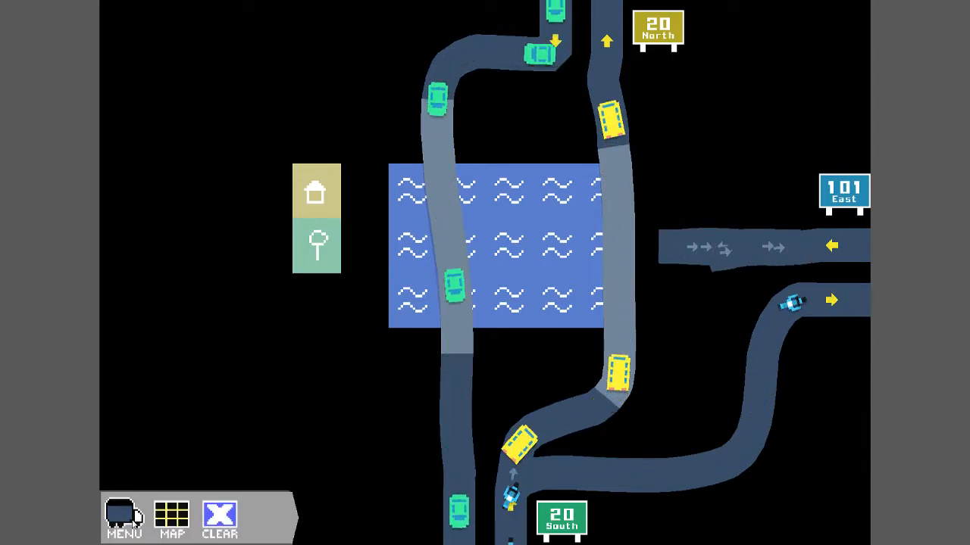
Wipe every road from the lake level with CLEAR to start over
left_click(218, 519)
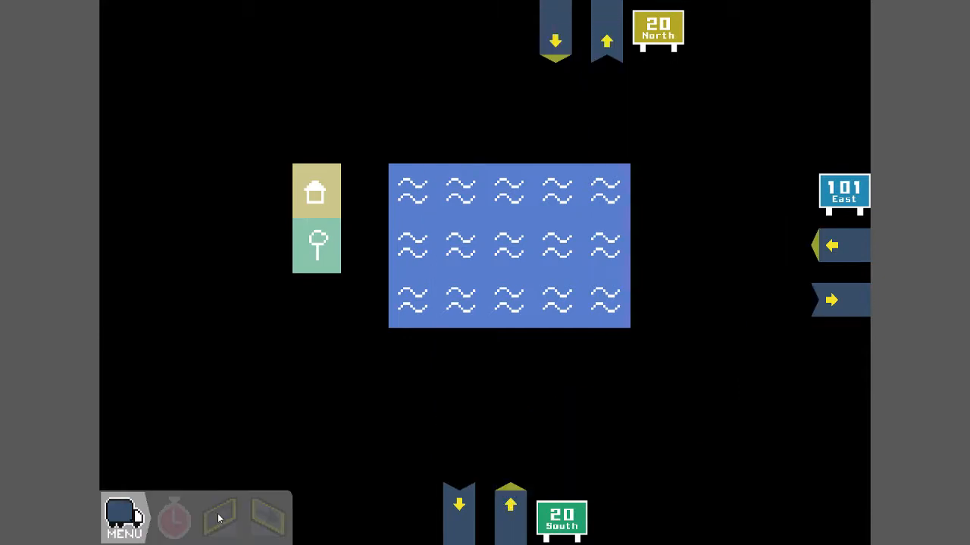
mouse_move(763, 203)
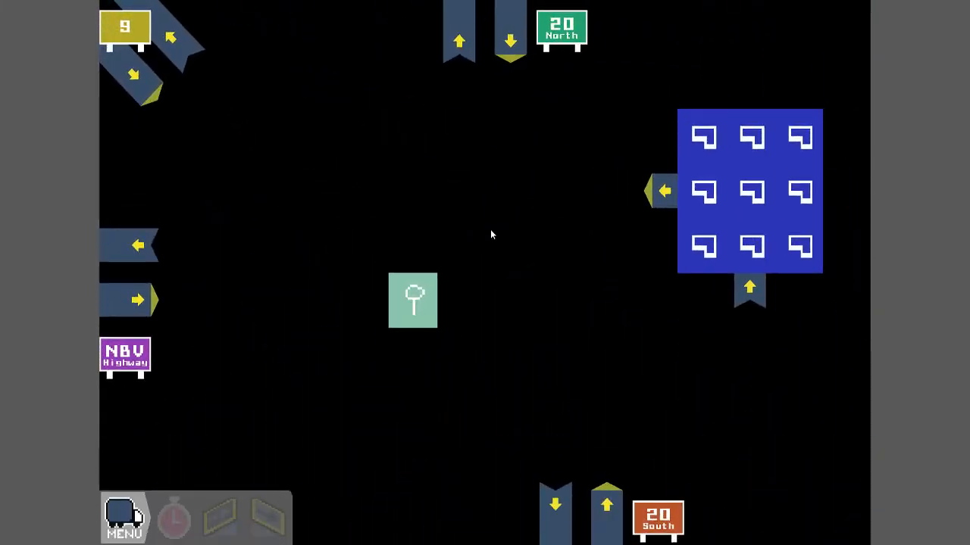
mouse_move(563, 201)
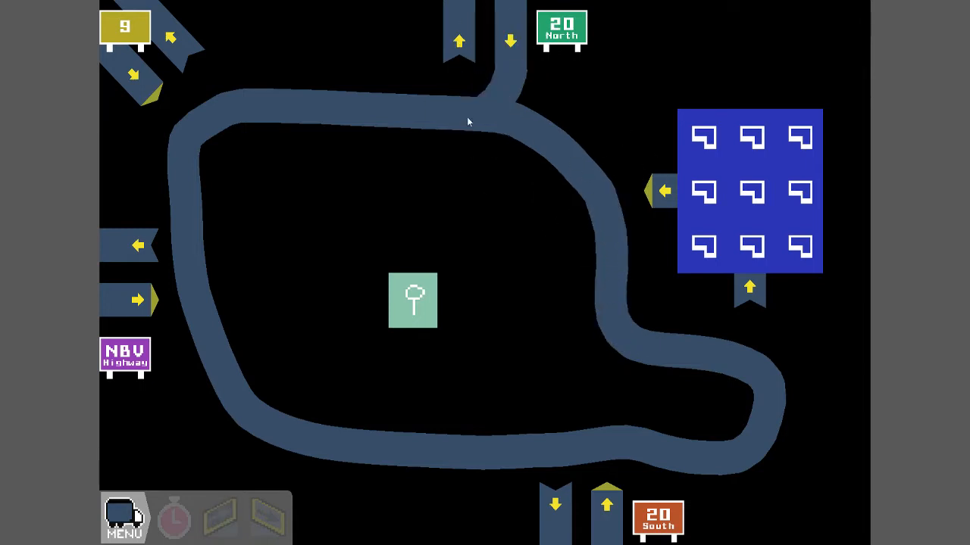
mouse_move(477, 108)
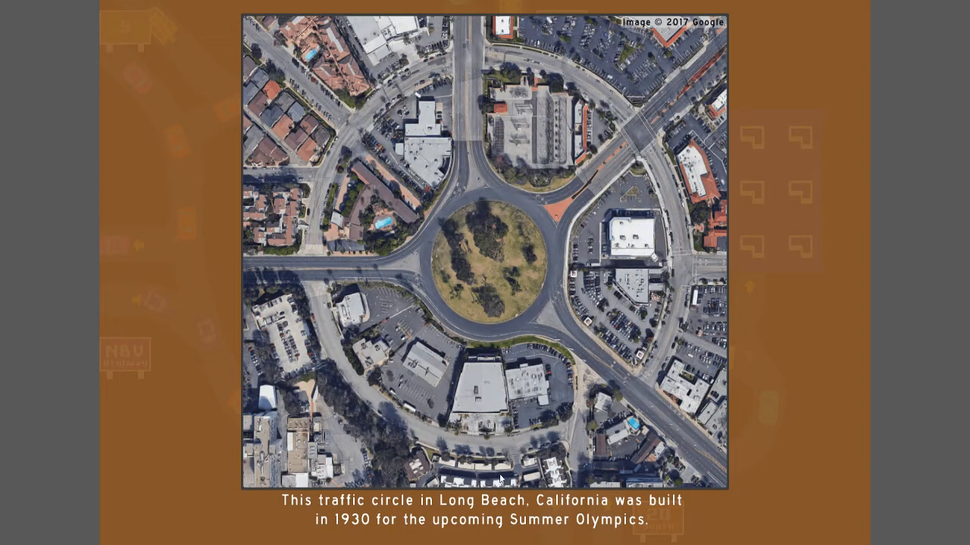
mouse_move(542, 349)
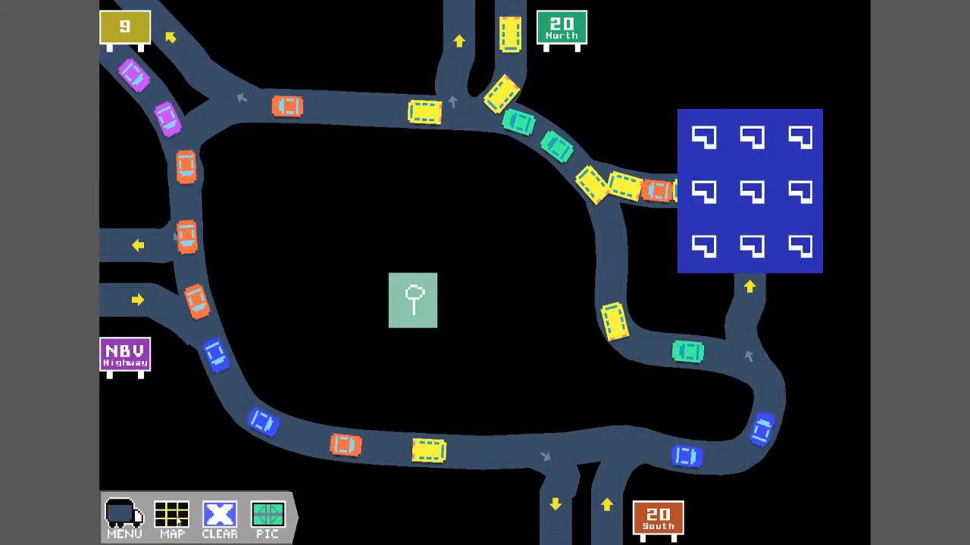
Return from the level to the world map of solved networks and scores
left_click(172, 518)
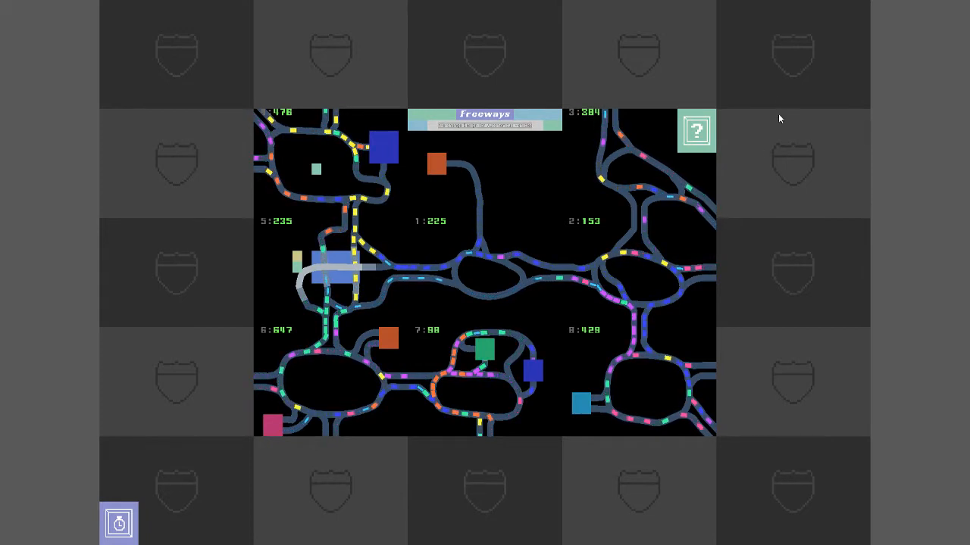
mouse_move(230, 481)
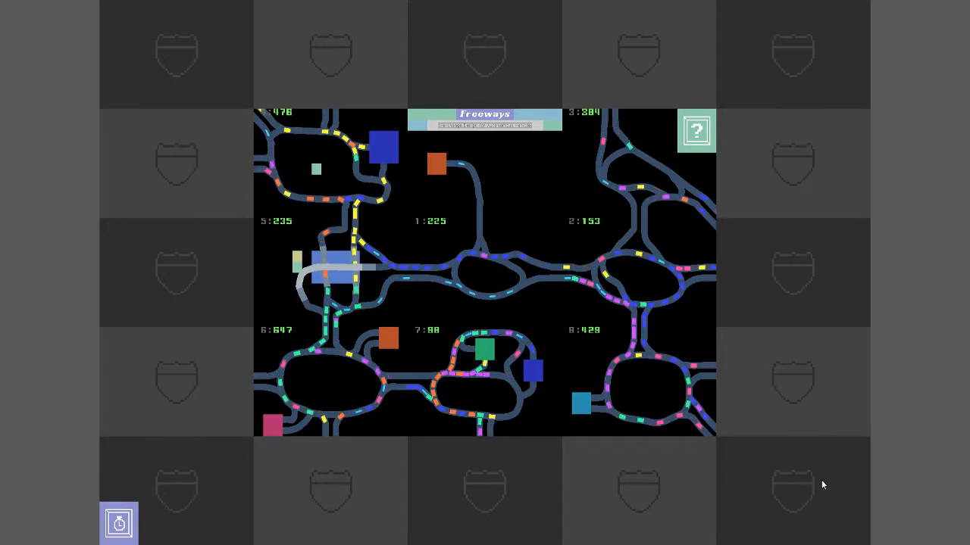
mouse_move(505, 489)
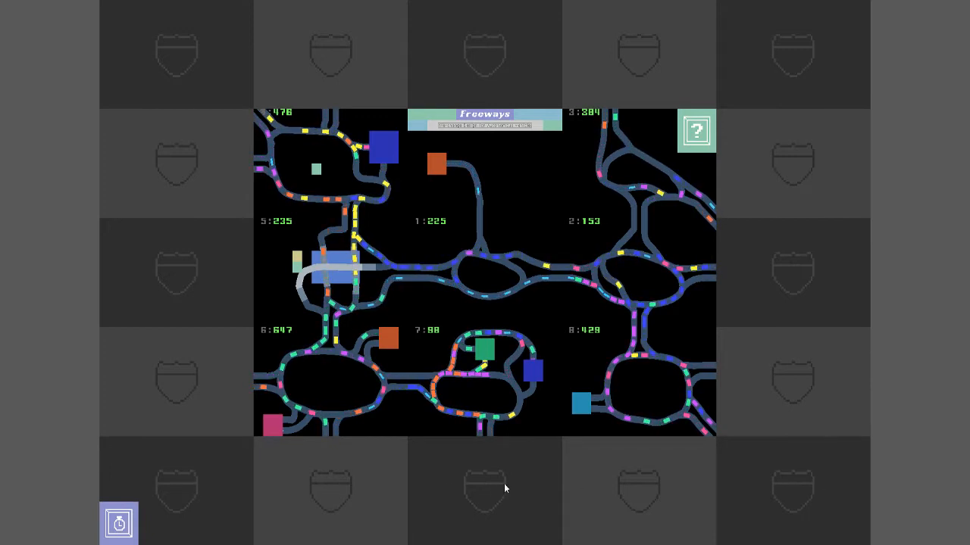